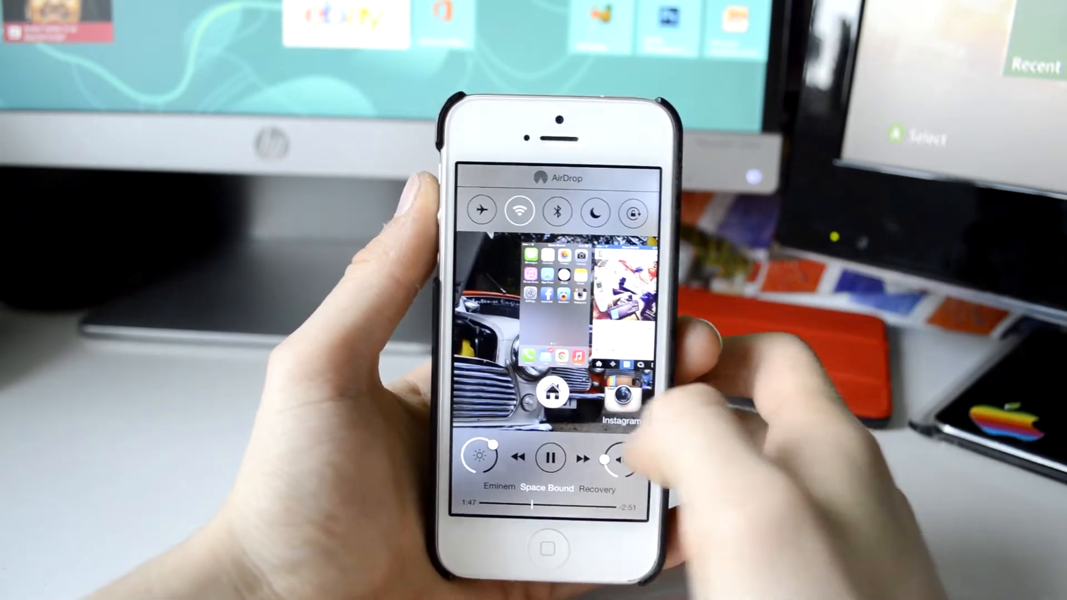
In Multi-Center, switch orientation lock on and back off, then turn on Do Not Disturb
click(634, 211)
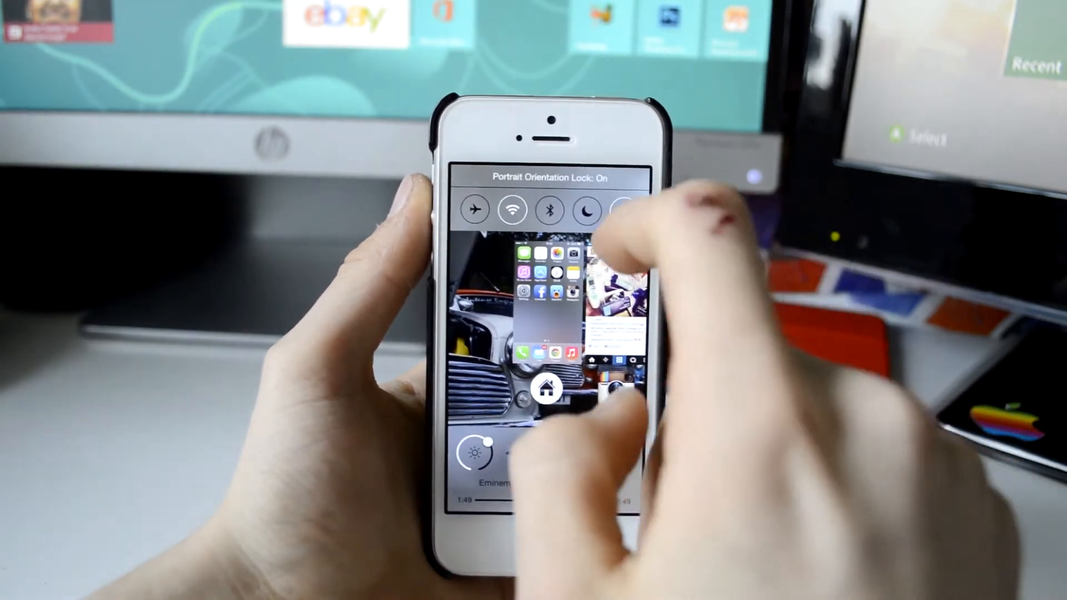
click(625, 211)
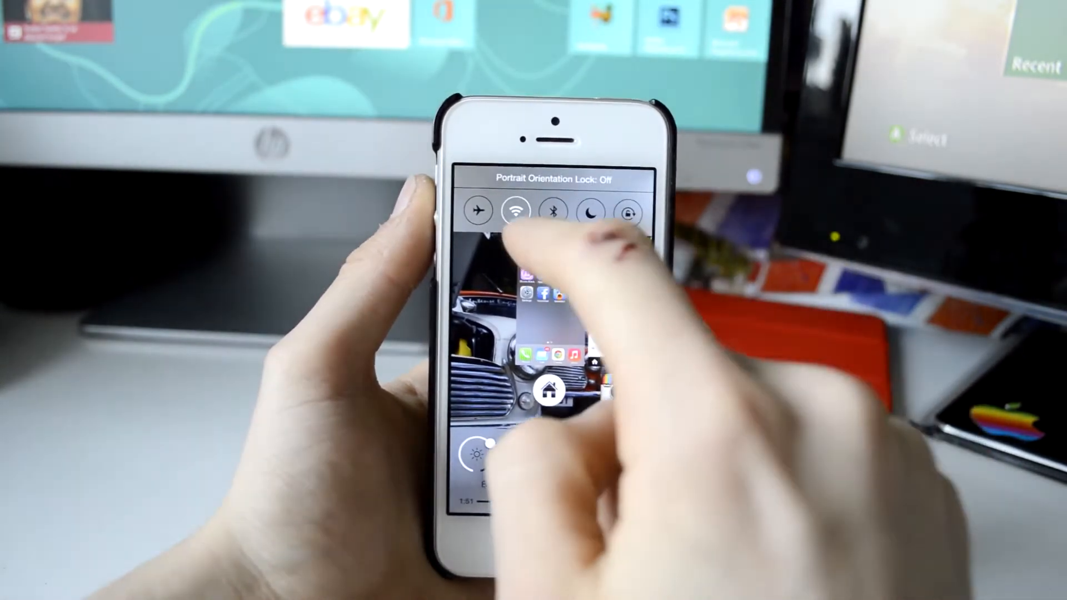
click(518, 212)
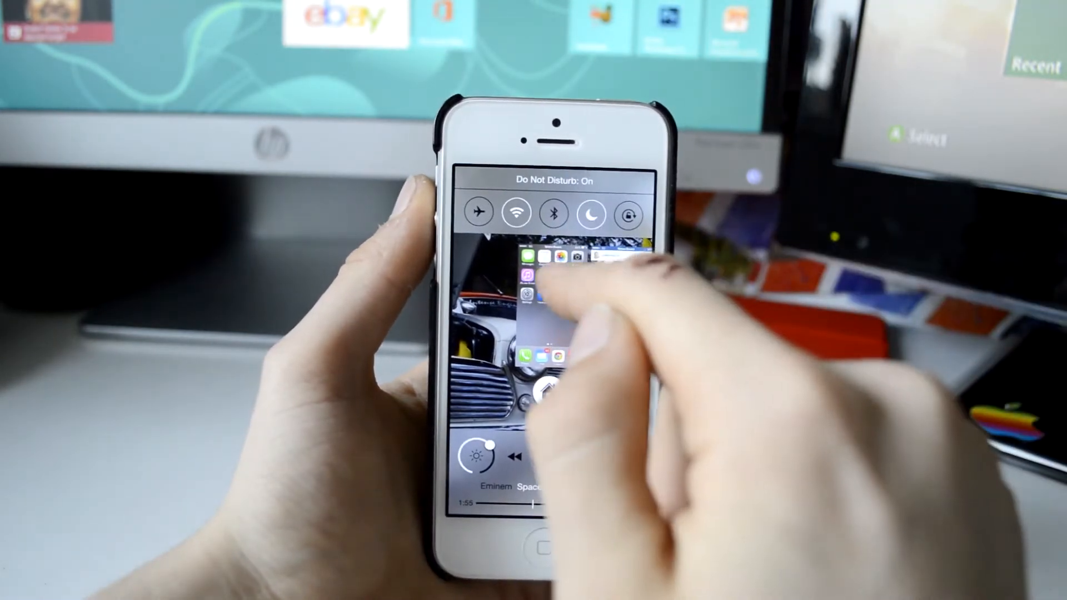
click(479, 213)
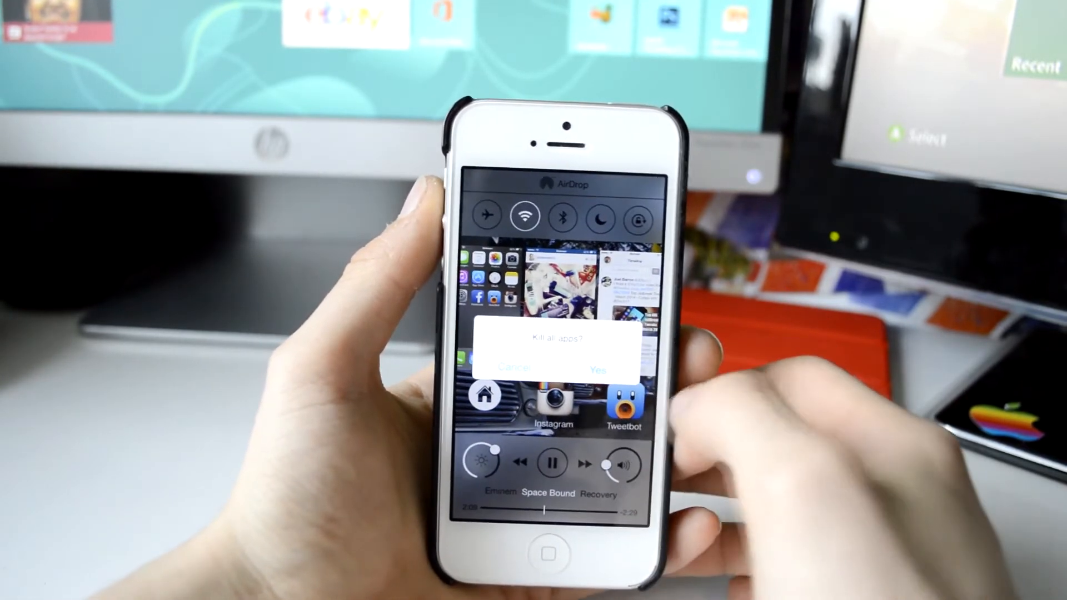
Confirm 'Kill all apps?' with Yes to close every running app
click(597, 369)
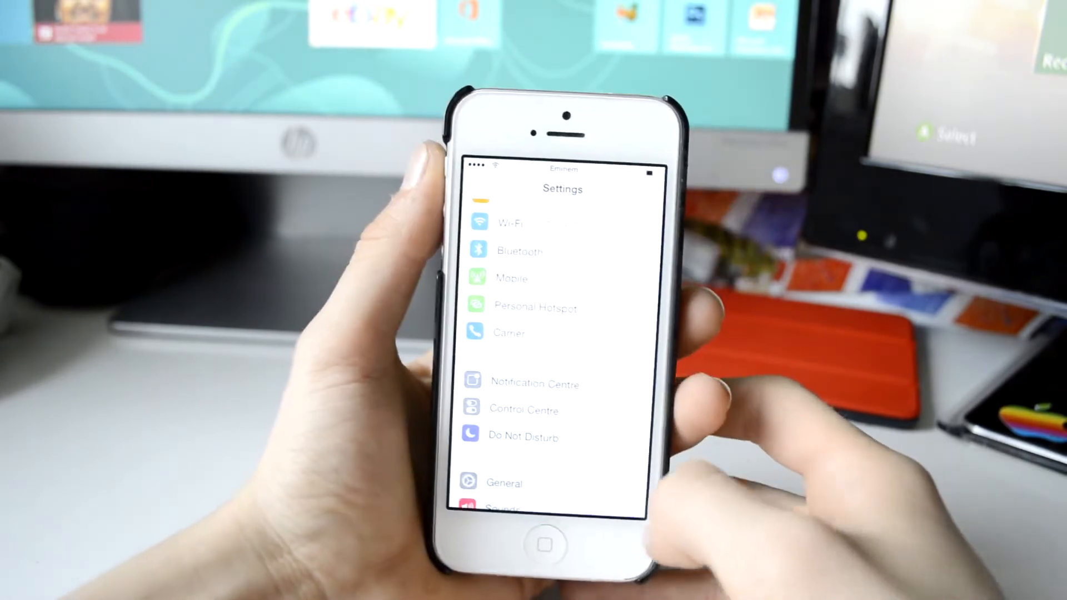
Go to the home screen, launch Settings, and open the Auxo 2 preferences
click(545, 546)
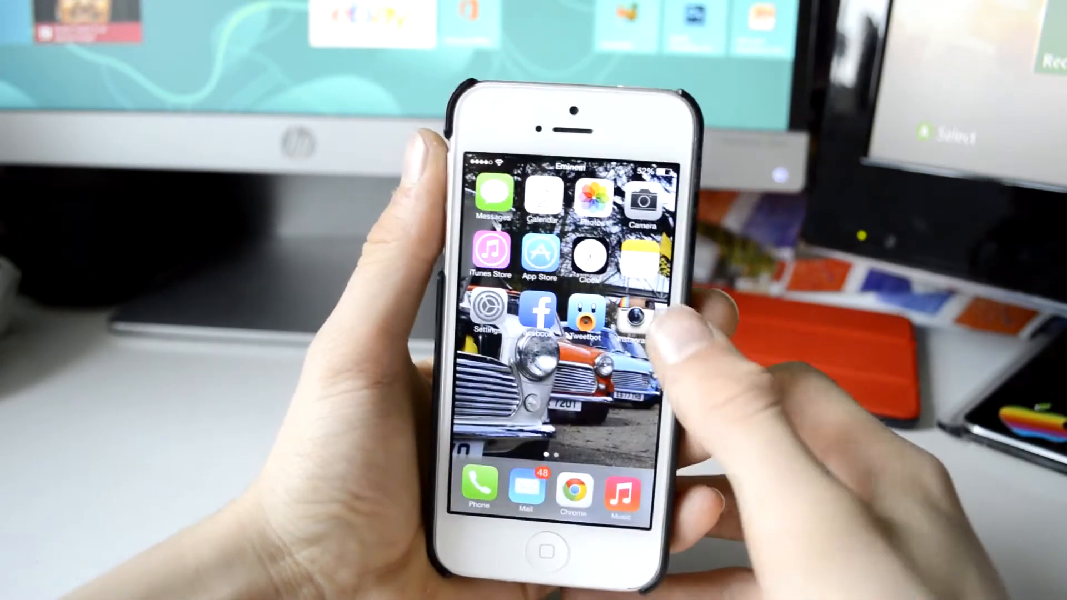
click(488, 310)
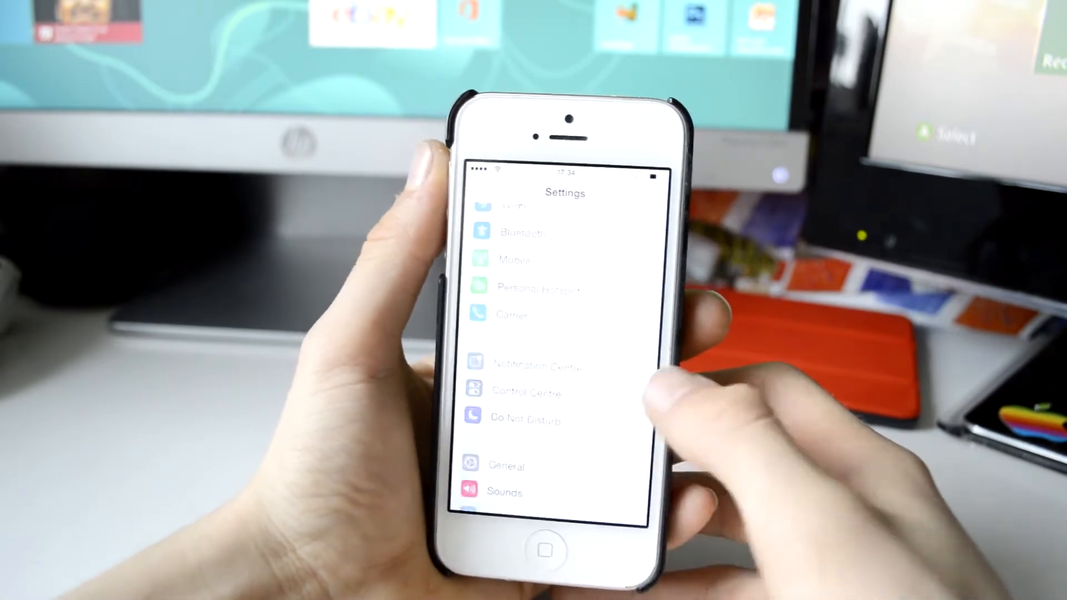
click(544, 553)
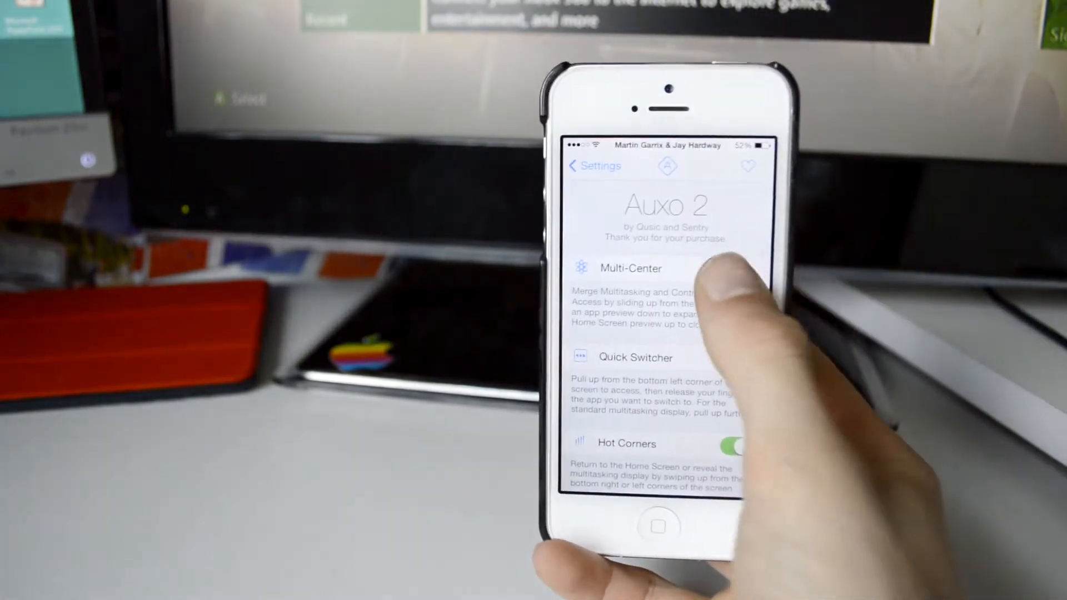
Open Auxo 2 Advanced Options, then the Quick Launcher display options
click(738, 267)
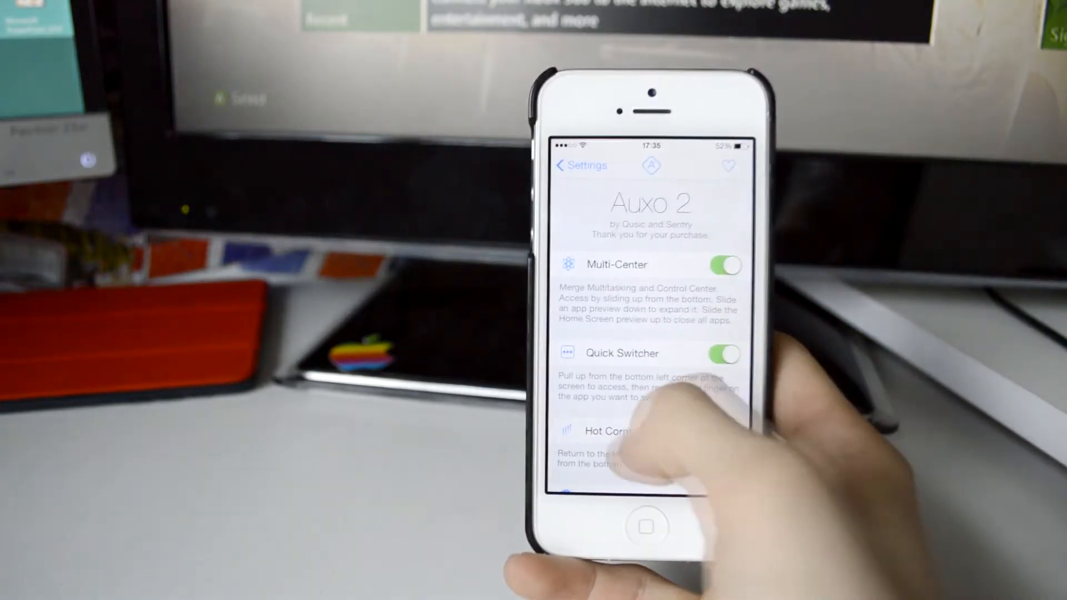
scroll(down, 3)
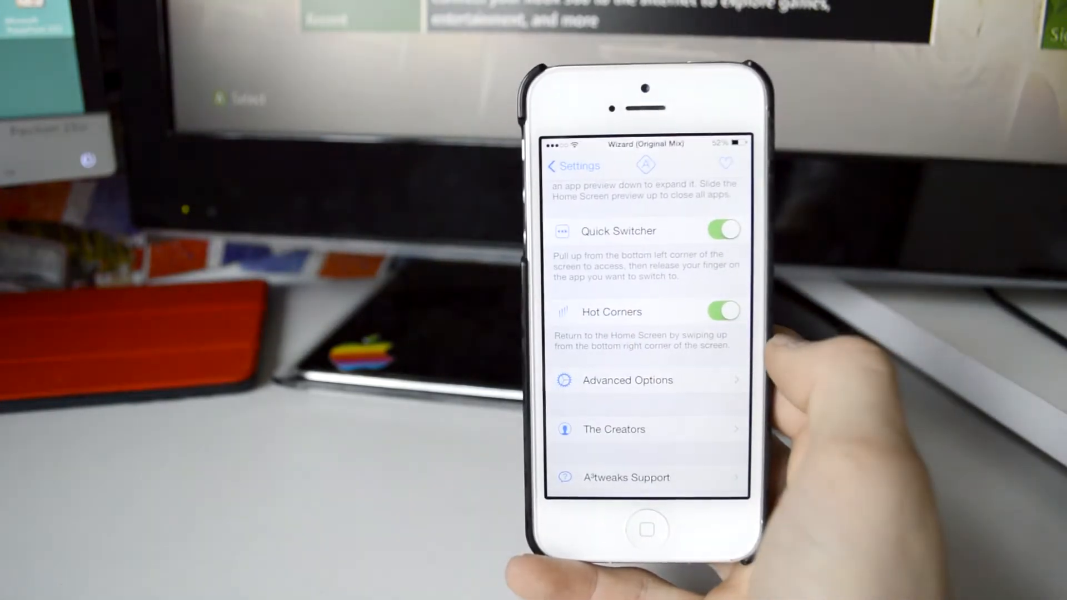
click(627, 379)
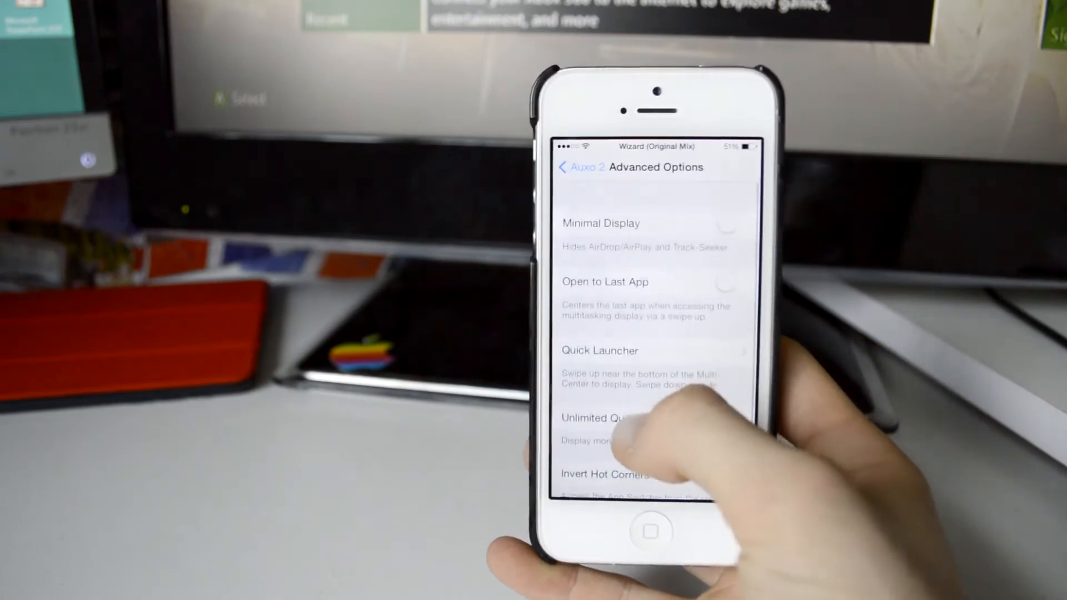
click(726, 225)
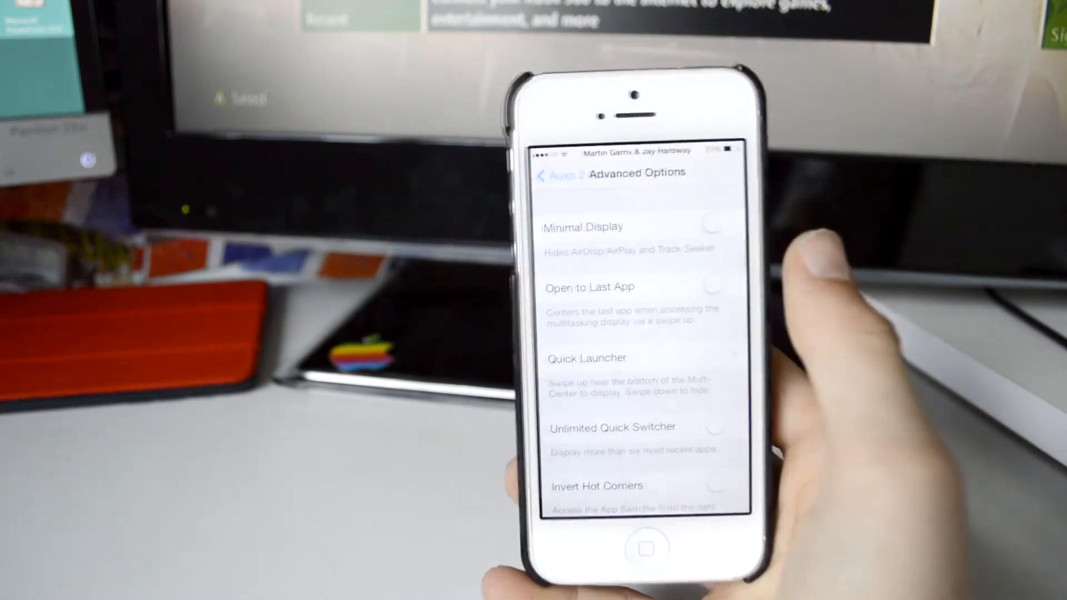
scroll(down, 3)
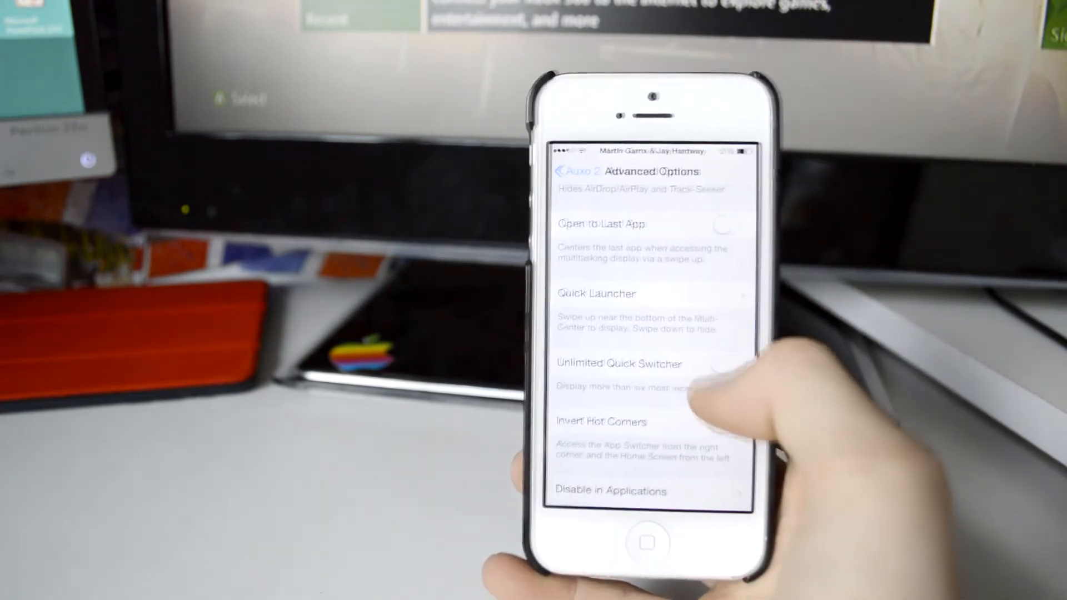
click(596, 293)
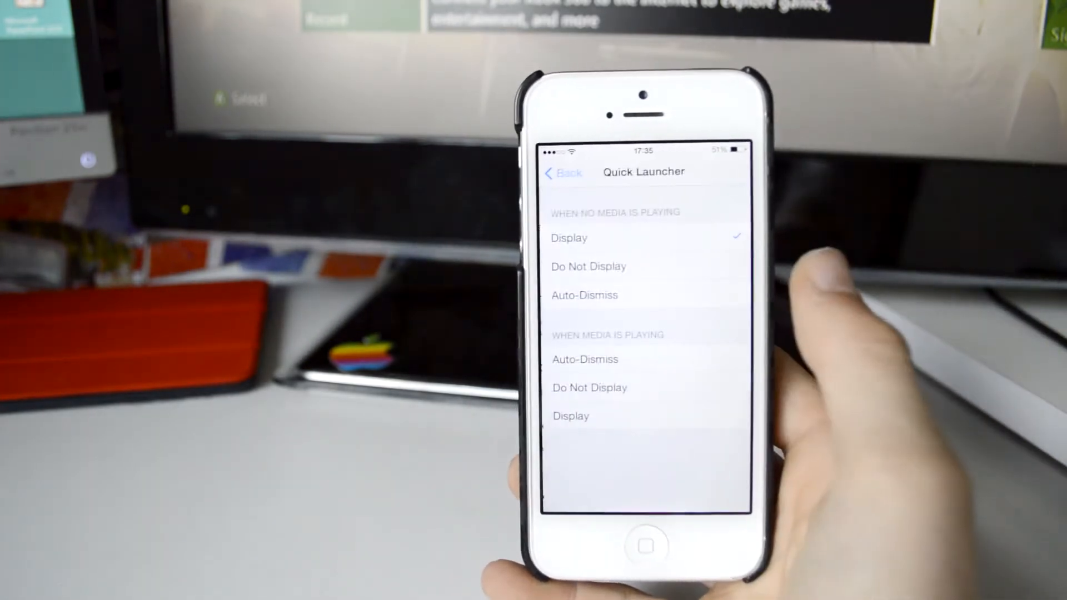
click(562, 173)
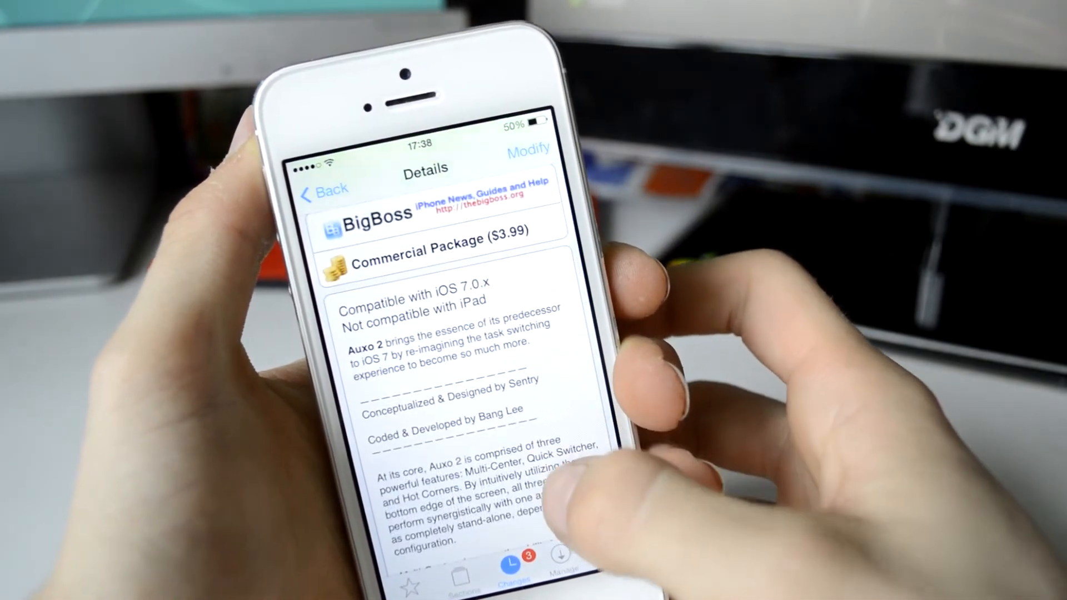
Scroll through the Auxo 2 Cydia listing to reach the Polus package details
scroll(down, 3)
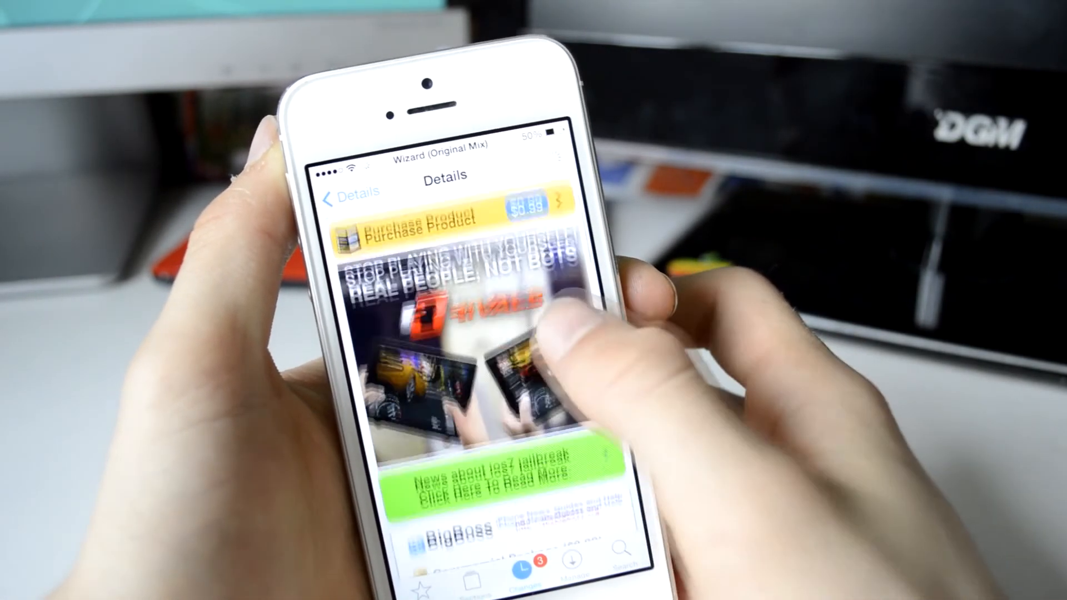
scroll(down, 3)
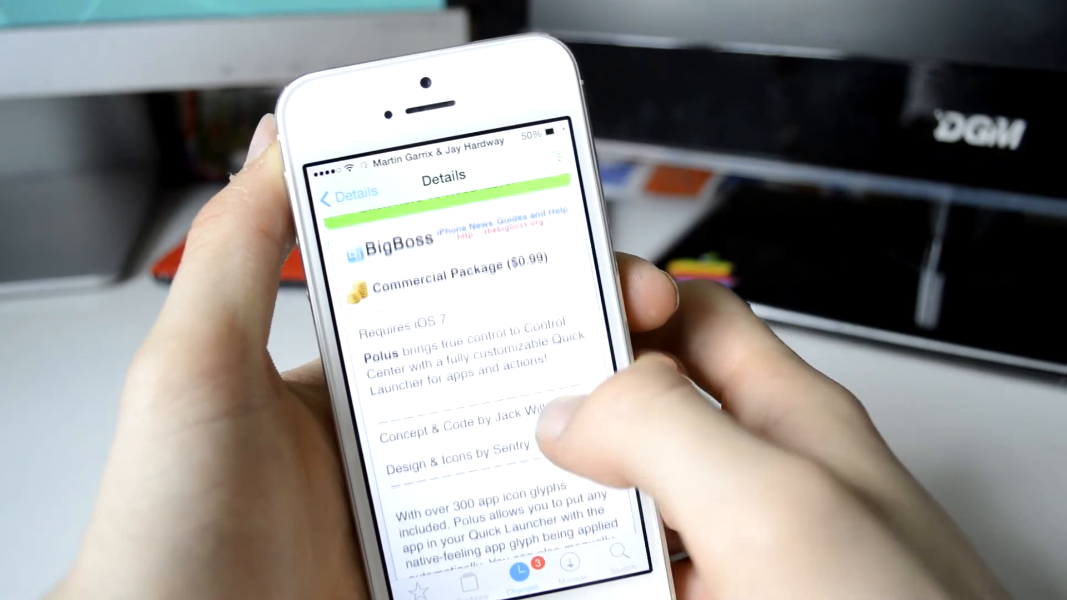